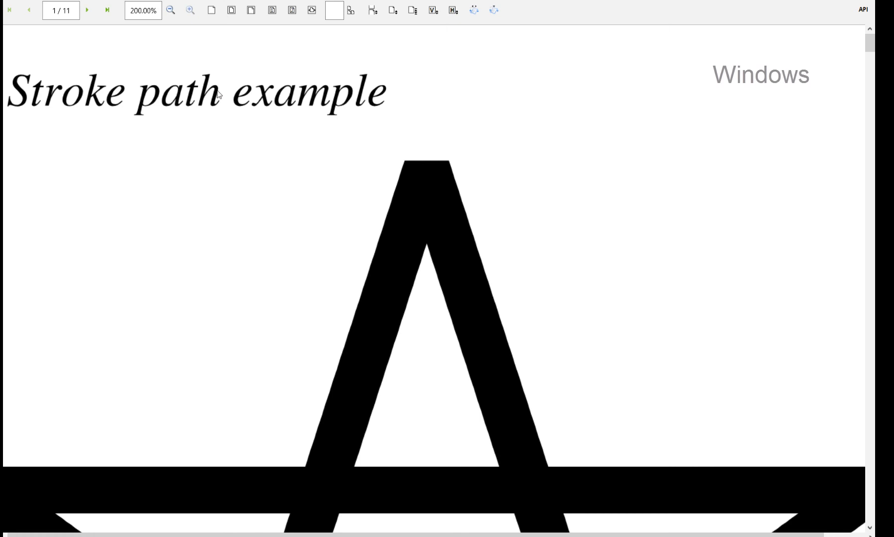
# Step: Zoom the sample PDF to 50% and 150%, then page to the clipping path example
pyautogui.click(171, 11)
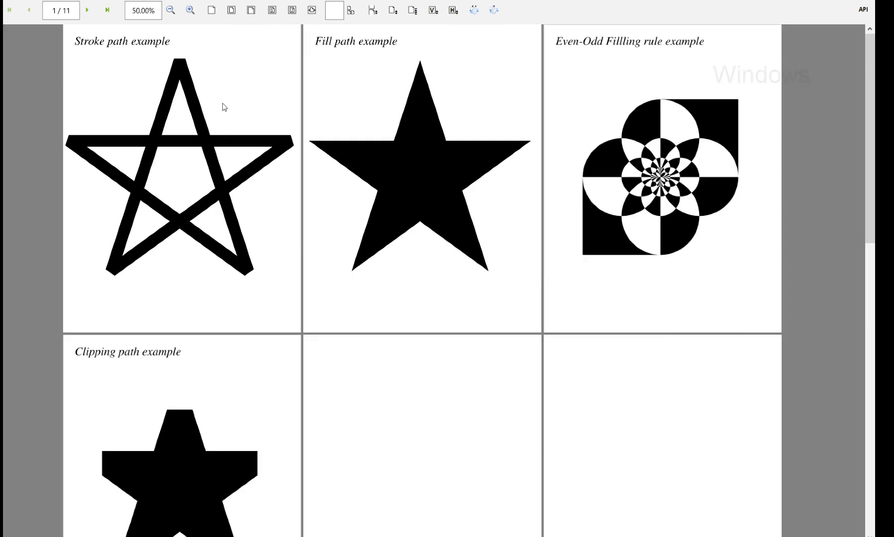
pyautogui.click(190, 11)
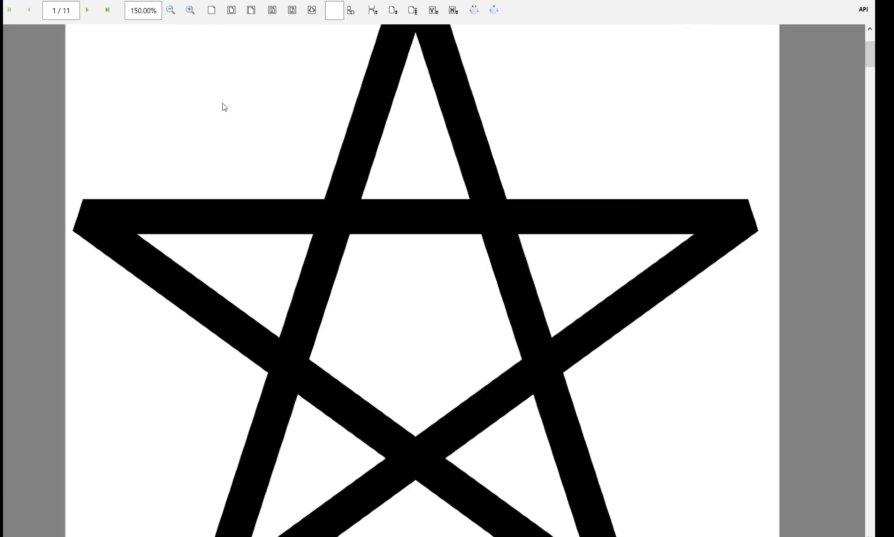
pyautogui.click(171, 9)
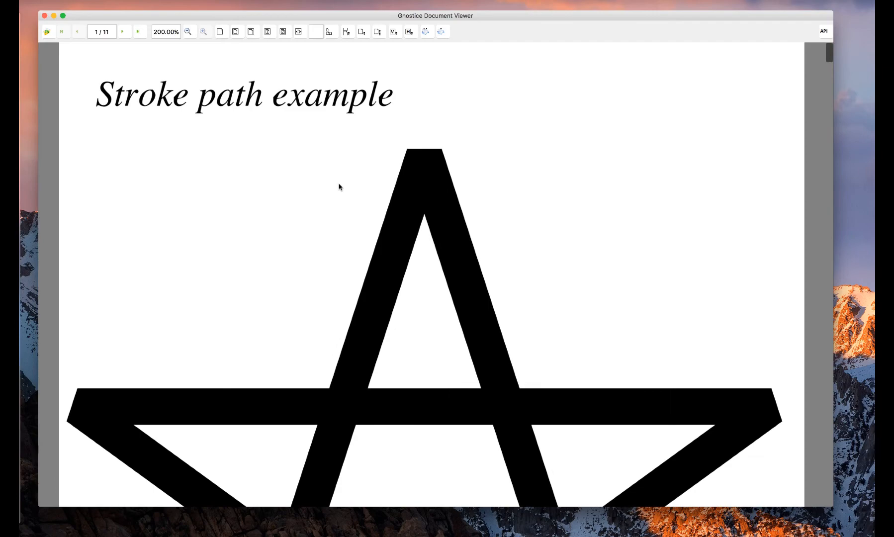
pyautogui.scroll(-3)
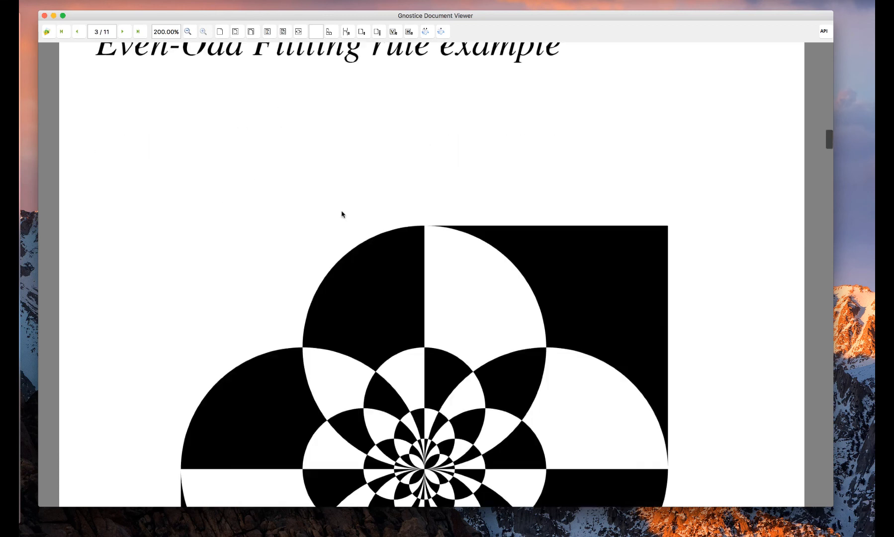
pyautogui.click(122, 31)
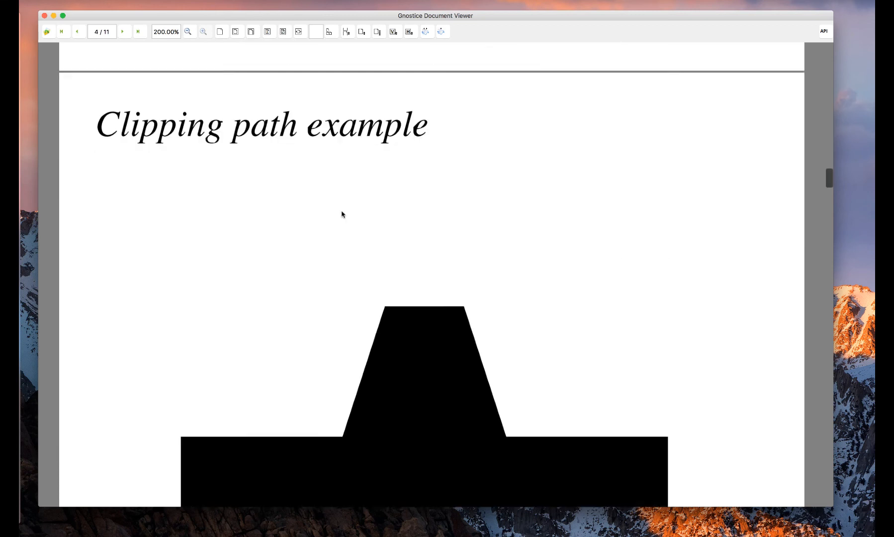
pyautogui.scroll(-3)
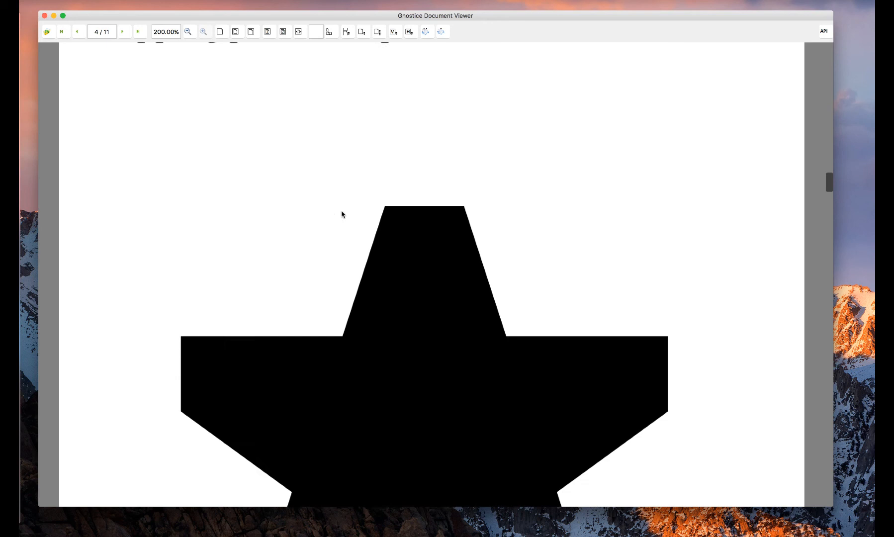
pyautogui.click(78, 31)
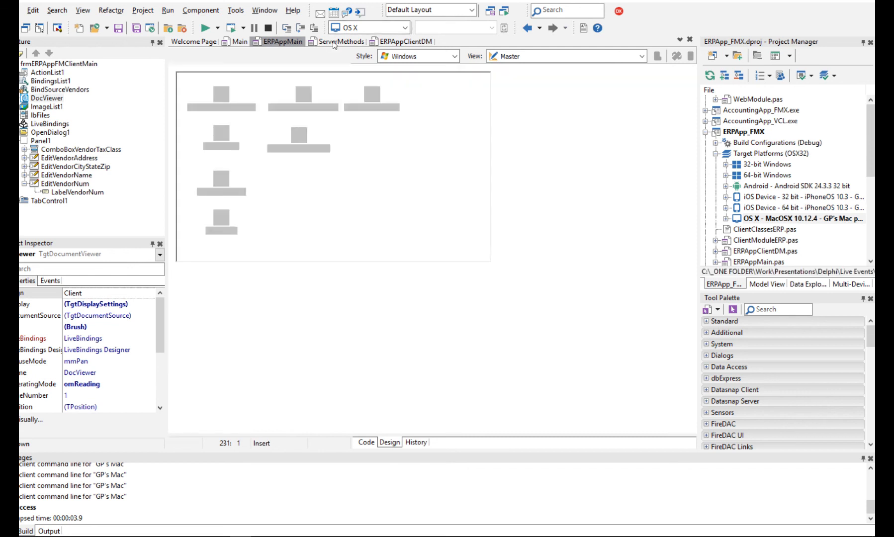
# Step: Show the ServerMethods data module with its FireDAC connections and qAllVendors query
pyautogui.click(341, 41)
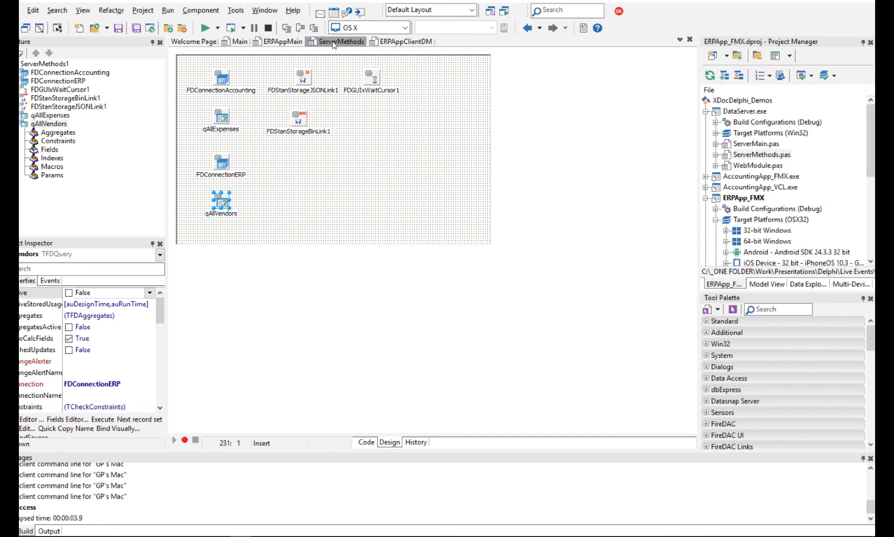
pyautogui.moveTo(319, 306)
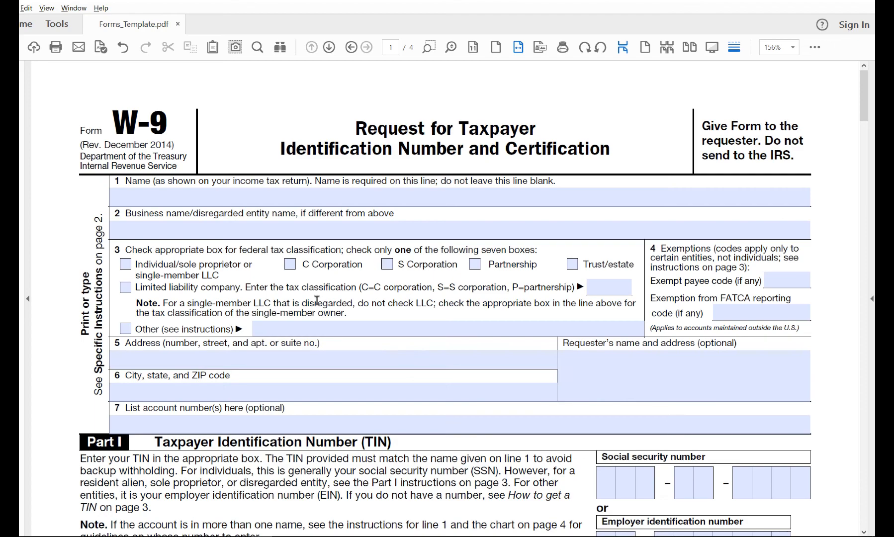
pyautogui.click(260, 359)
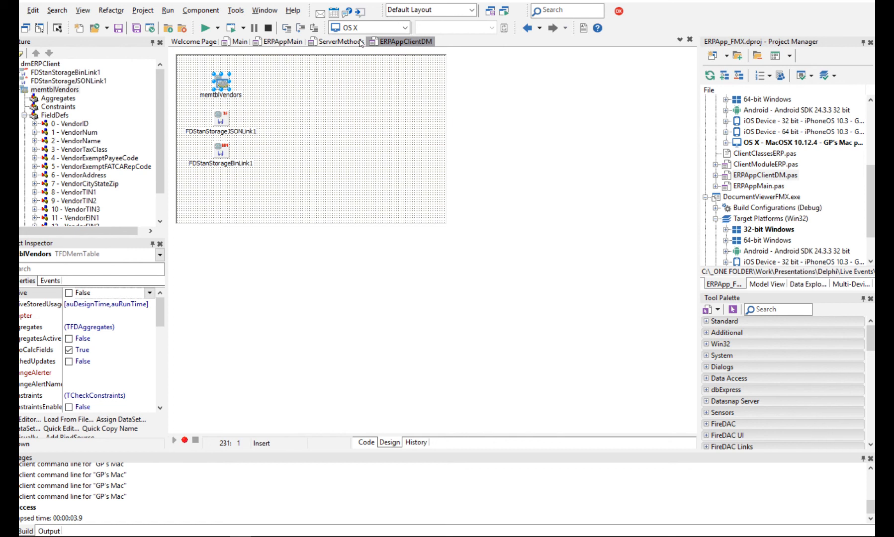
pyautogui.moveTo(361, 44)
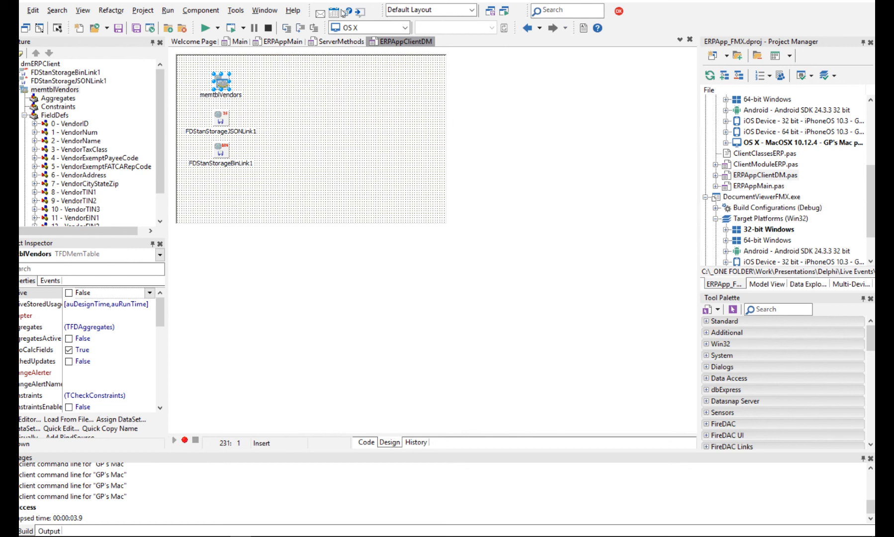
# Step: Show the LiveBindings Designer for ERPAppMain linking vendor bind source fields to edits
pyautogui.click(280, 42)
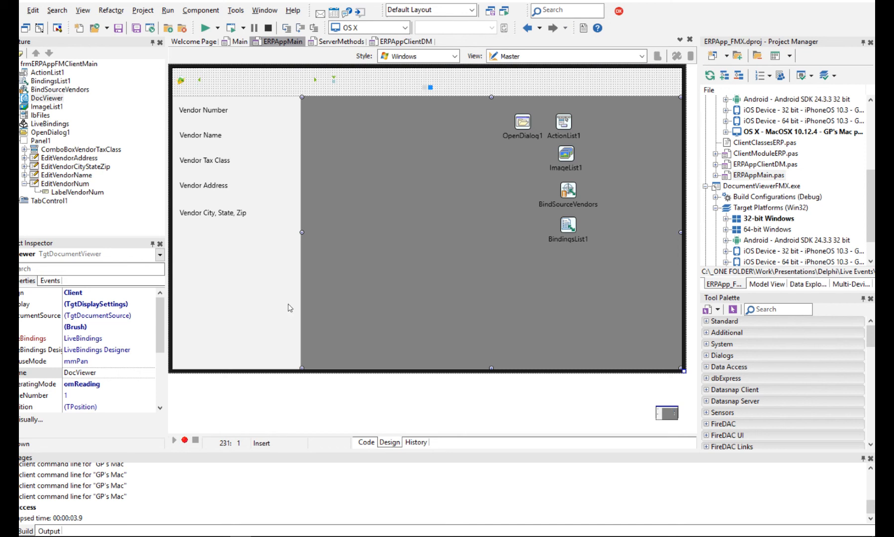
pyautogui.click(23, 420)
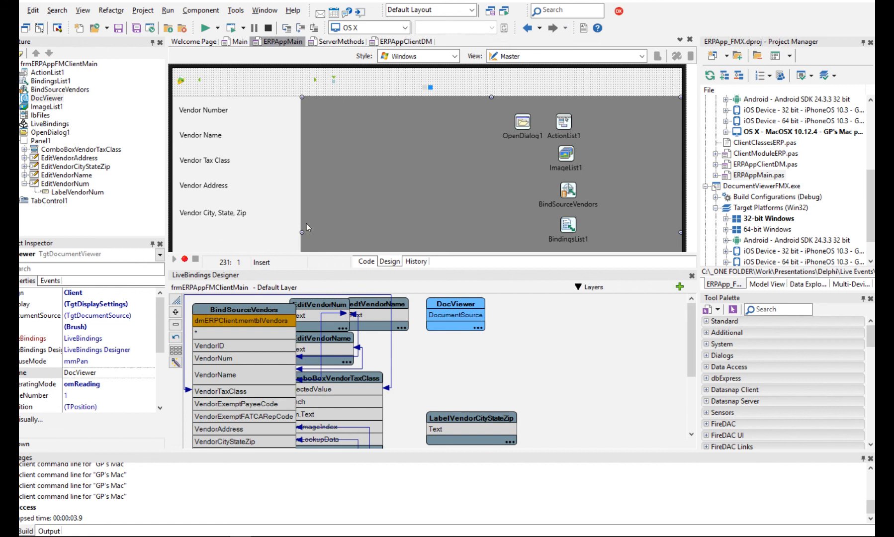
pyautogui.moveTo(314, 238)
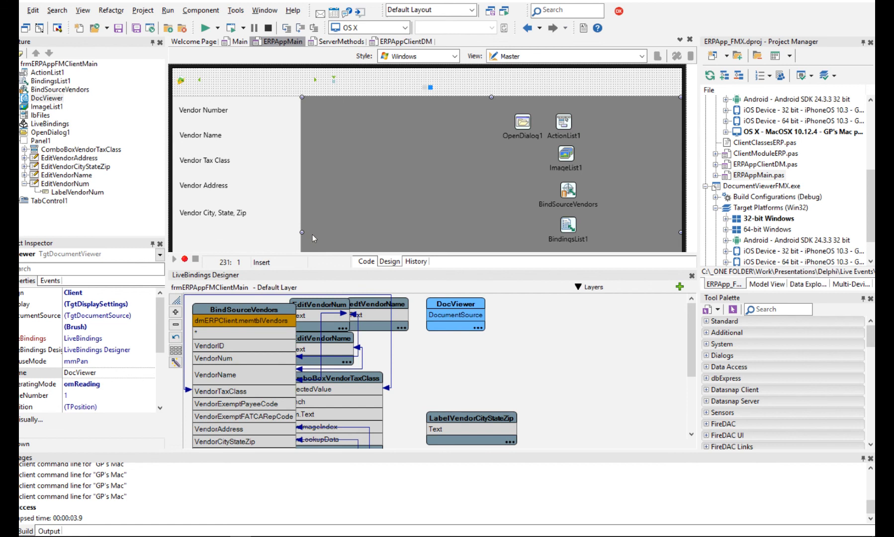
pyautogui.moveTo(45, 242)
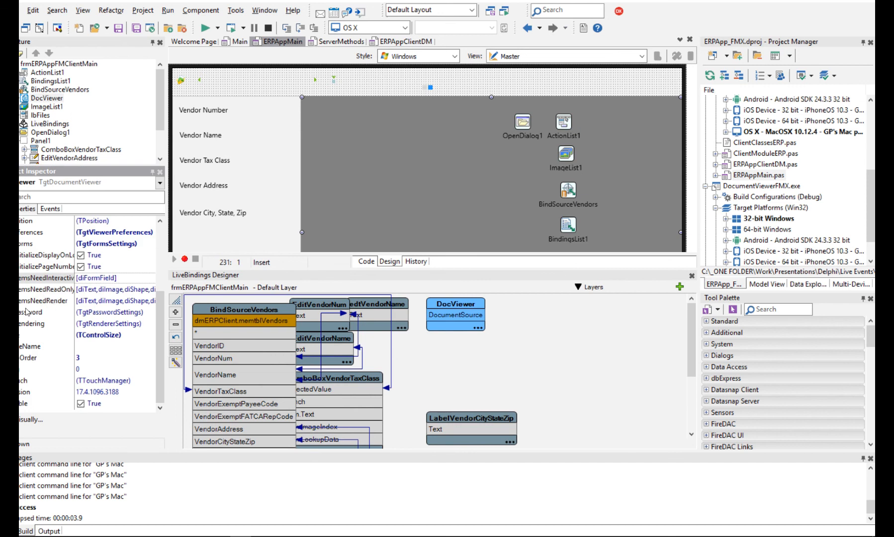
pyautogui.moveTo(31, 307)
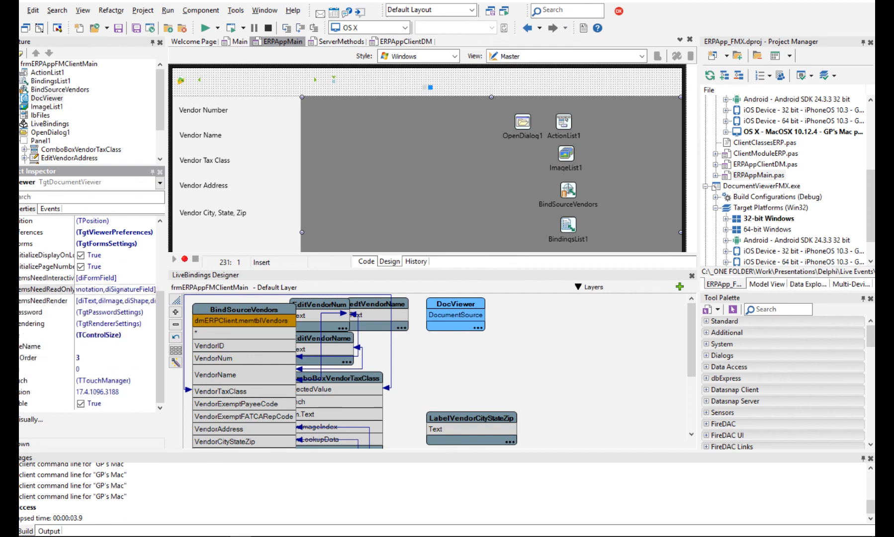
# Step: Expand DocViewer's ItemsNeedInteractive and FieldAppearance groups under FormsSettings
pyautogui.click(94, 277)
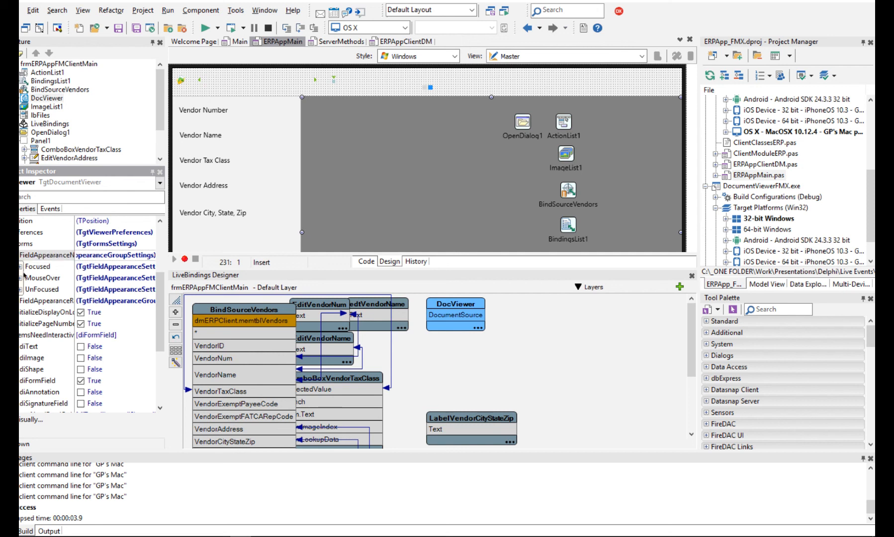
pyautogui.moveTo(47, 283)
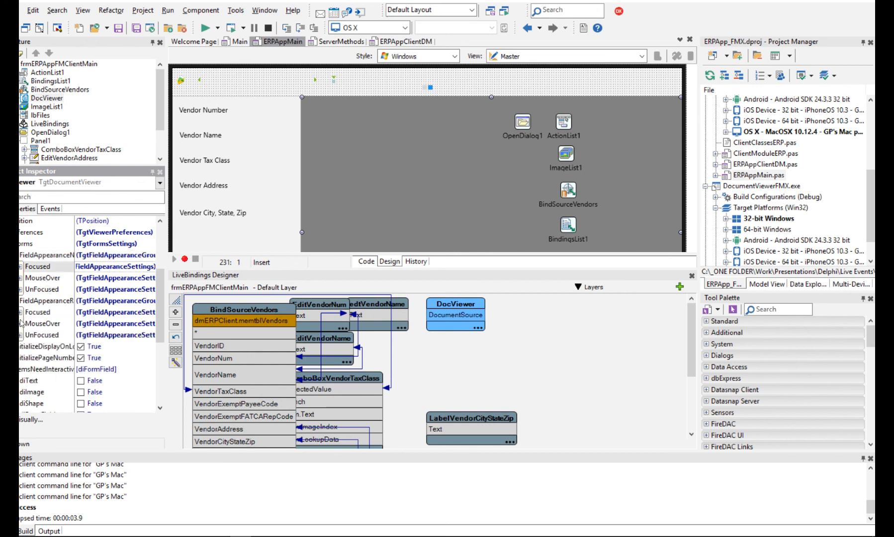
pyautogui.click(8, 266)
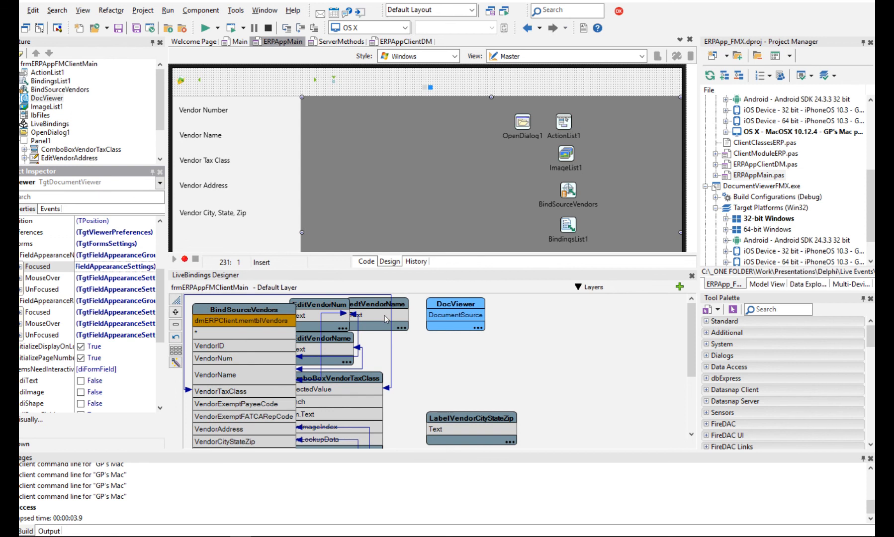
# Step: Show the FormCreate AddFieldBinding code, then bring up Forms_Template.pdf in Acrobat Reader
pyautogui.click(365, 261)
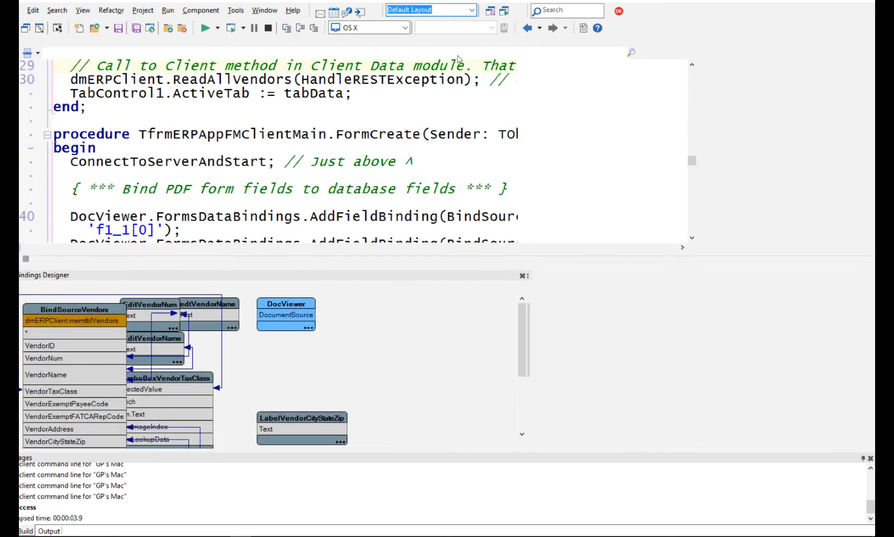
pyautogui.click(429, 9)
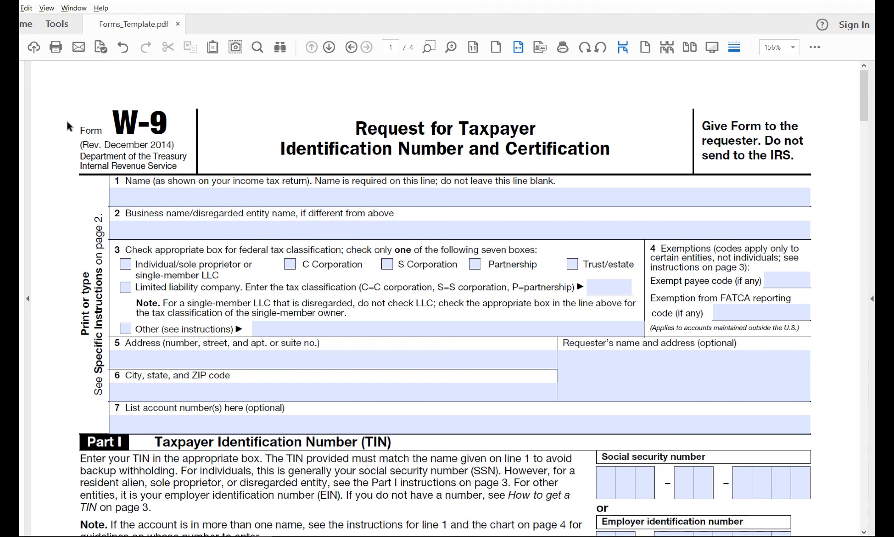
pyautogui.moveTo(113, 264)
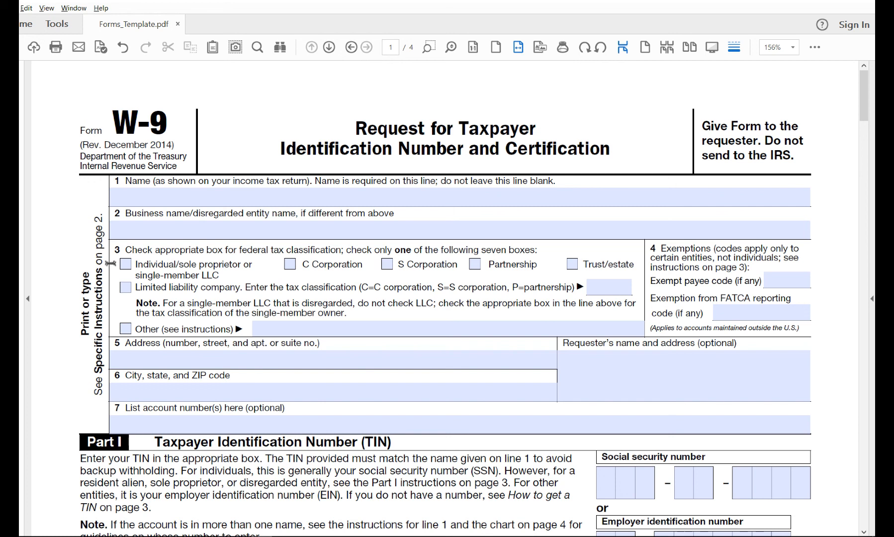
# Step: Toggle the W-9 tax classification between Individual/sole proprietor and C Corporation
pyautogui.click(125, 264)
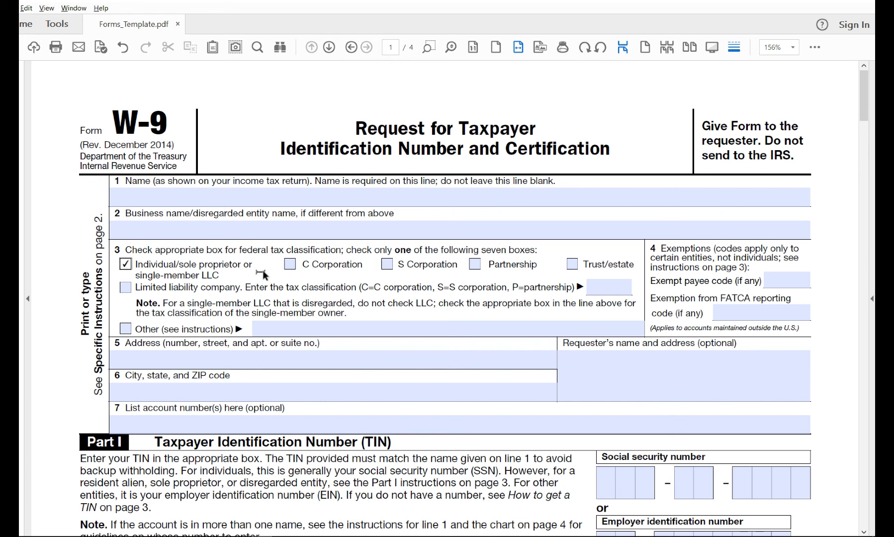
pyautogui.click(290, 264)
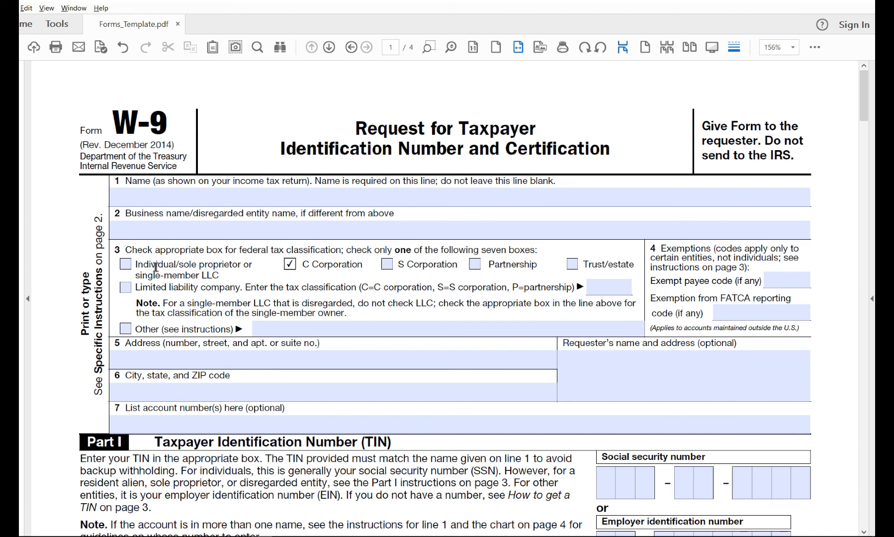
pyautogui.click(126, 265)
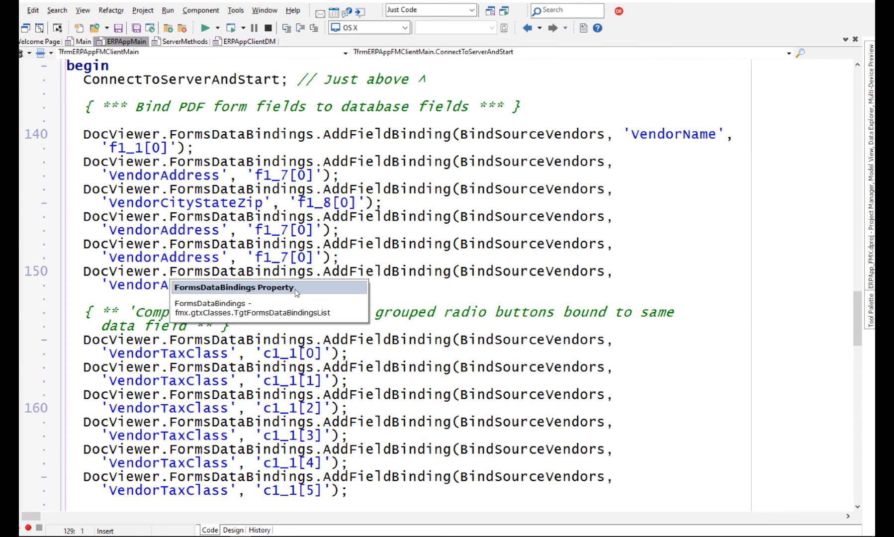
pyautogui.scroll(-3)
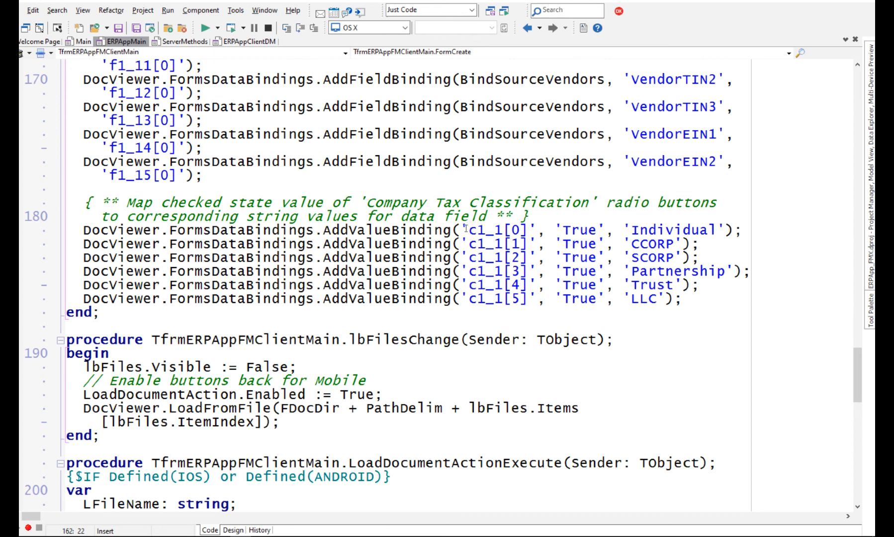
pyautogui.doubleClick(502, 229)
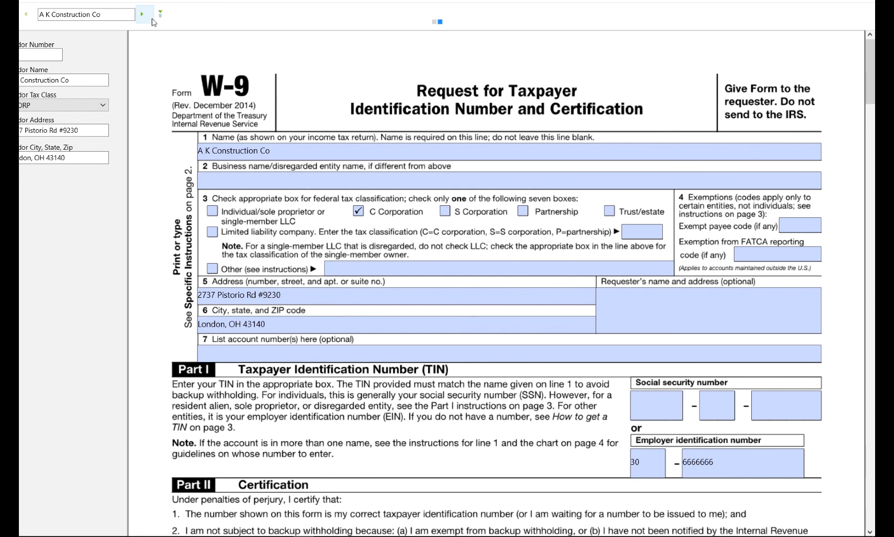
# Step: Browse from Alpenlite Inc back to A K Construction Co, then on to Morlong Associates
pyautogui.click(507, 180)
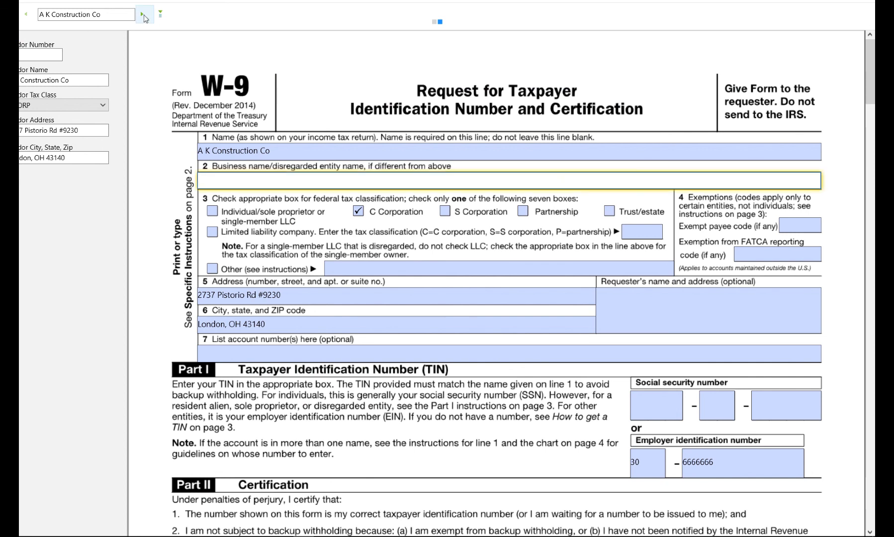
pyautogui.click(142, 13)
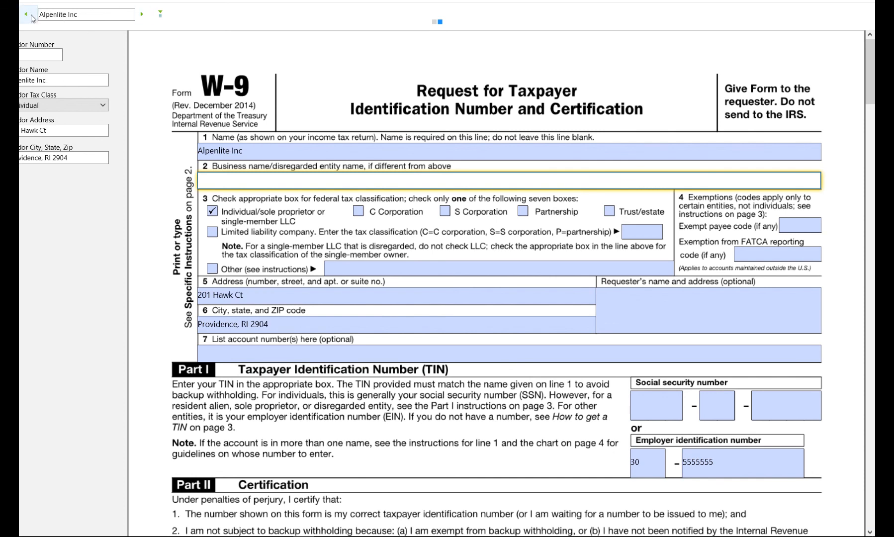
pyautogui.click(144, 15)
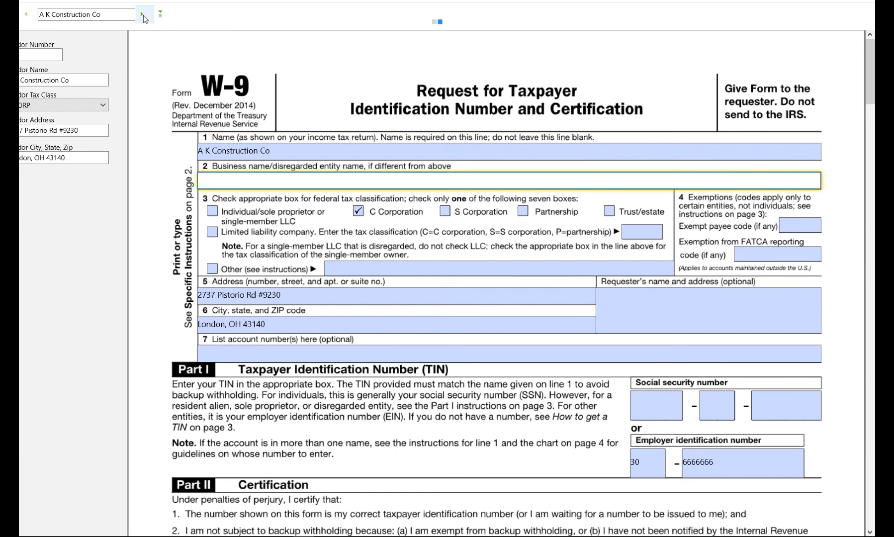
pyautogui.click(144, 14)
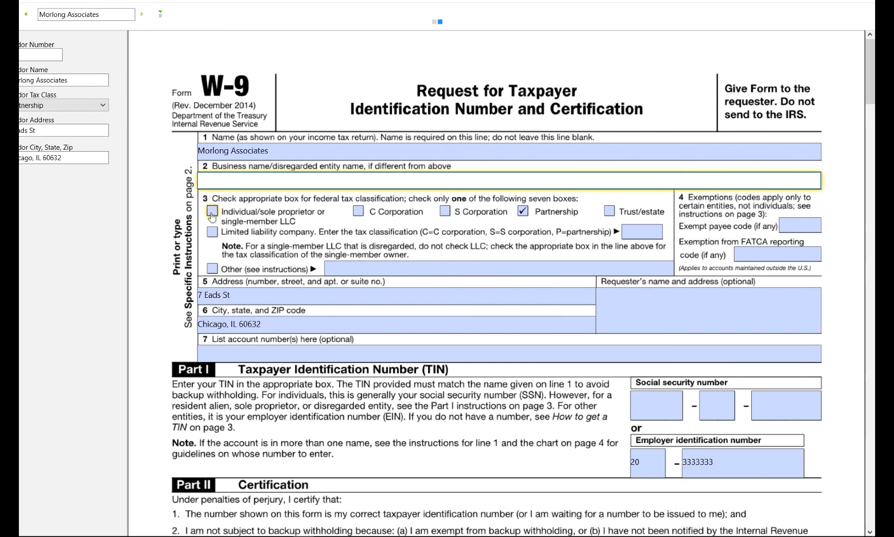
# Step: Tick Morlong's W-9 boxes for Individual, then S Corporation, then Partnership
pyautogui.click(212, 211)
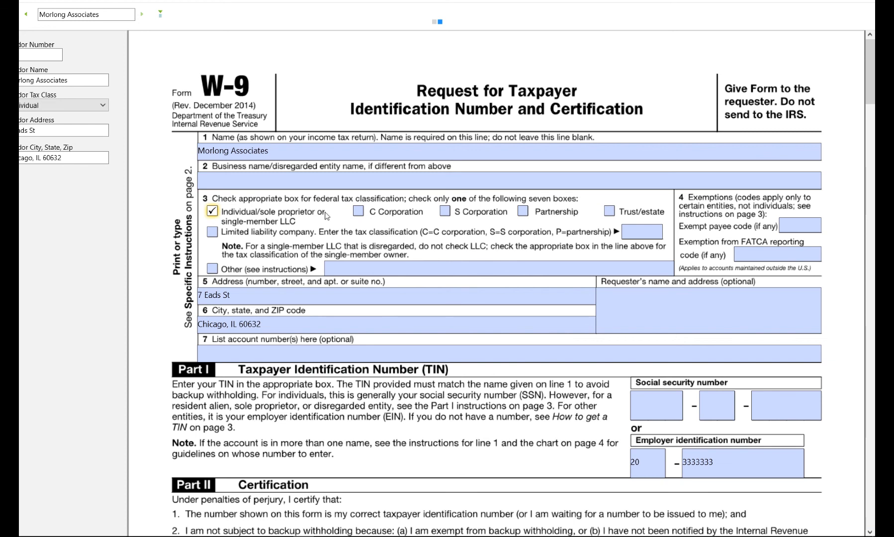
pyautogui.click(444, 211)
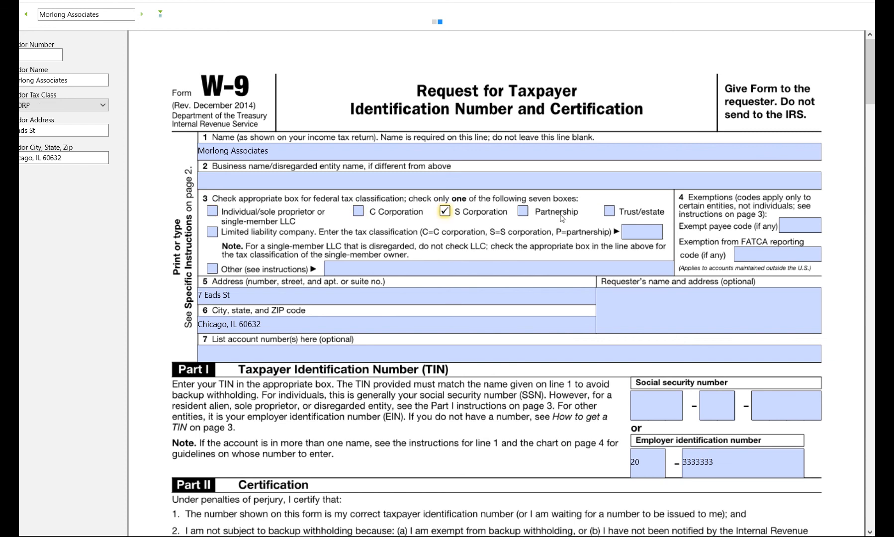
pyautogui.click(522, 211)
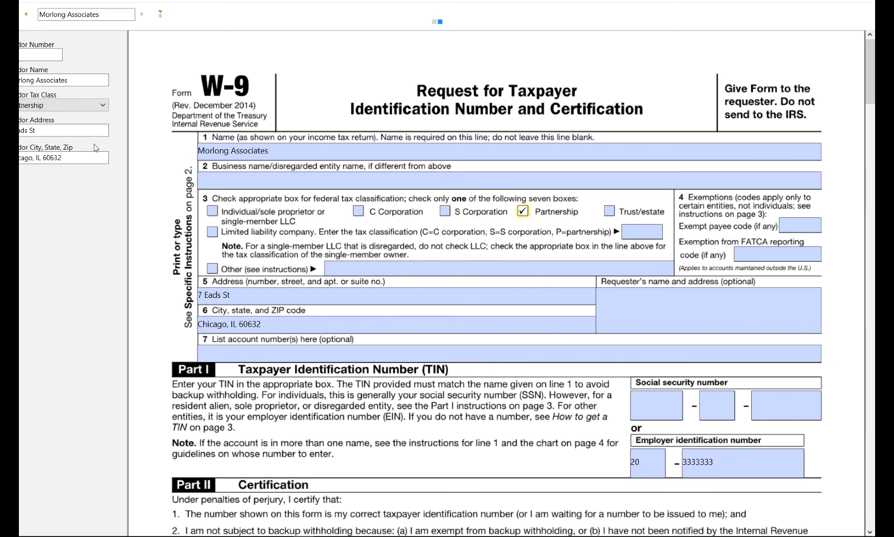
# Step: Set Morlong's Vendor Tax Class to Individual, then to Partnership
pyautogui.click(62, 105)
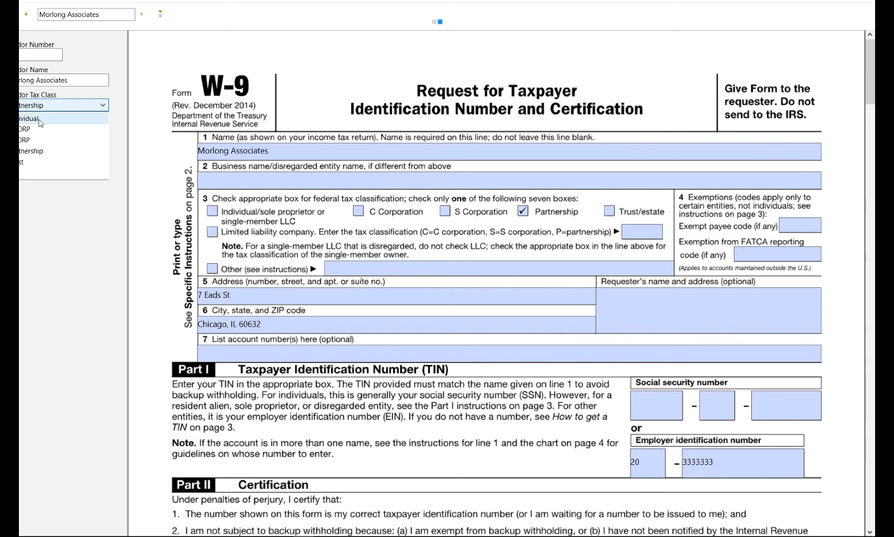
pyautogui.click(29, 118)
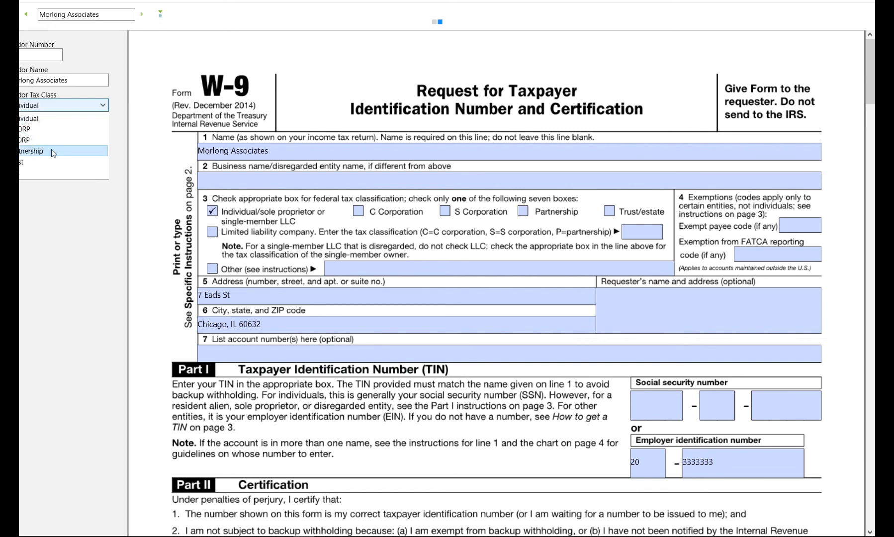
pyautogui.click(31, 150)
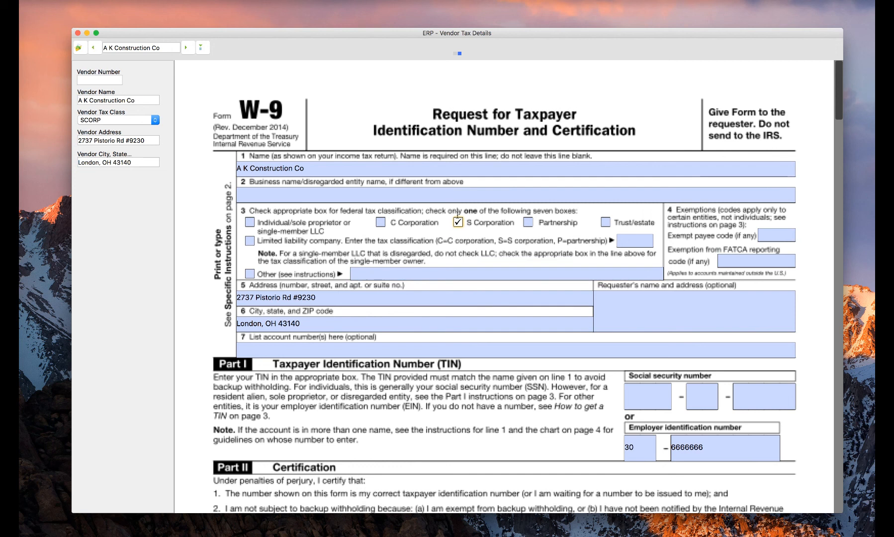
# Step: Choose Individual from A K Construction Co's Vendor Tax Class popup list
pyautogui.click(379, 222)
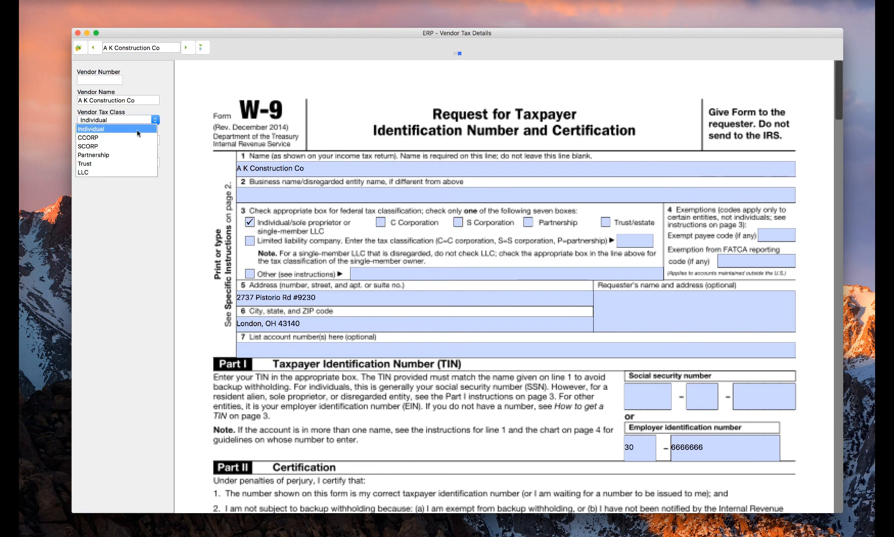
pyautogui.click(93, 155)
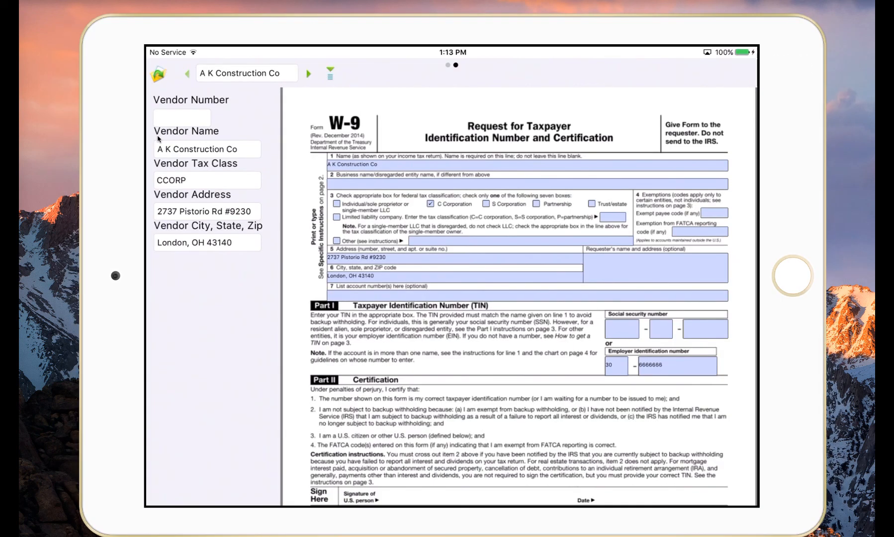
# Step: Revisit A K Construction Co, tick S Corporation, Individual, Partnership, and use the tax class picker
pyautogui.click(309, 73)
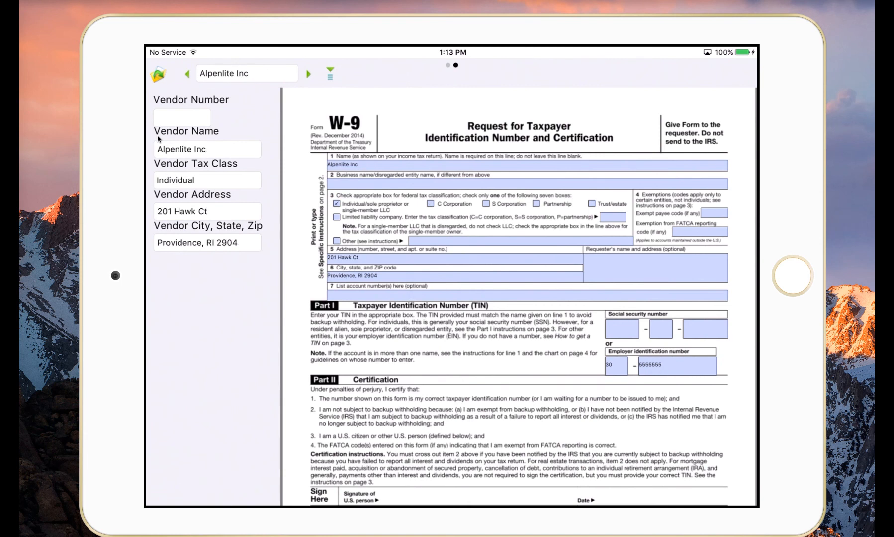
pyautogui.click(308, 74)
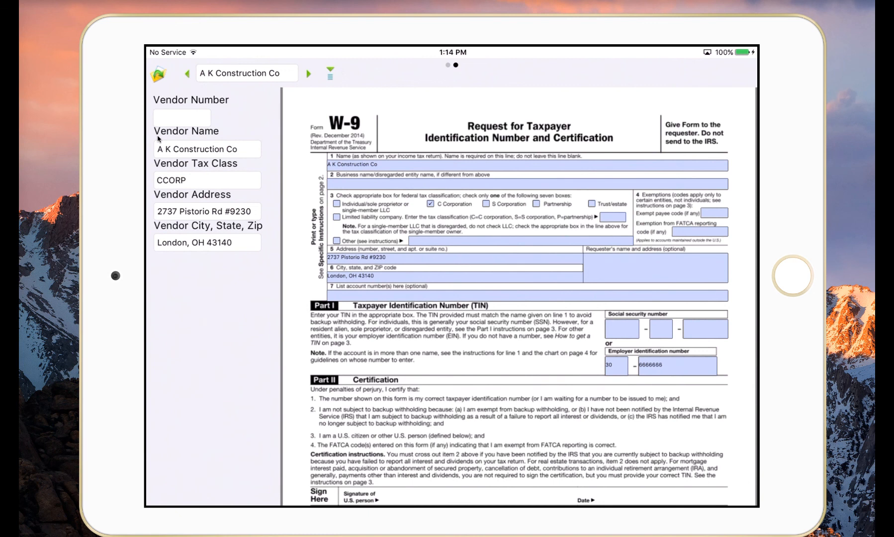
pyautogui.click(483, 204)
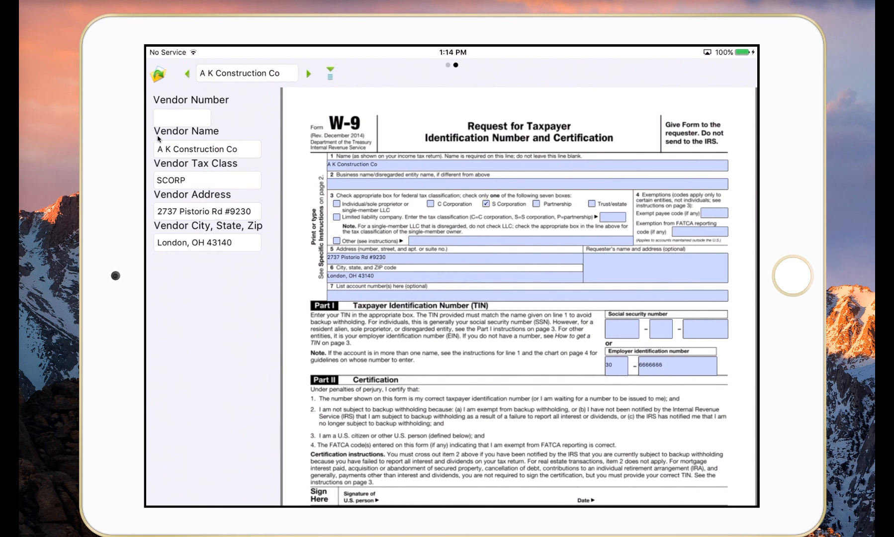
pyautogui.click(336, 203)
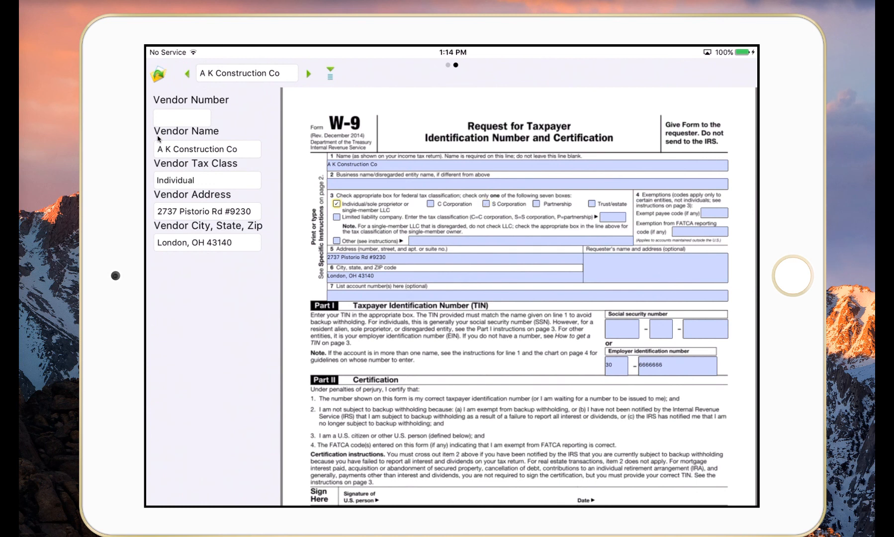
pyautogui.click(533, 203)
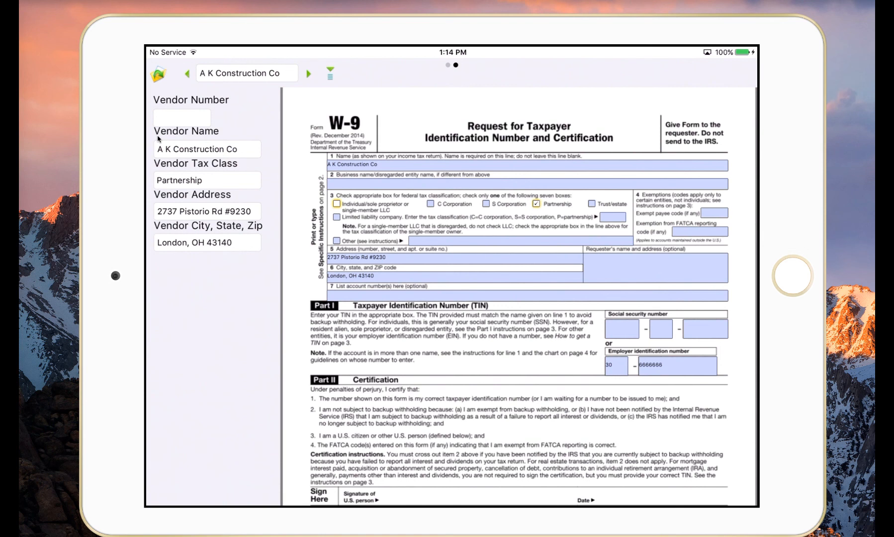
pyautogui.click(206, 181)
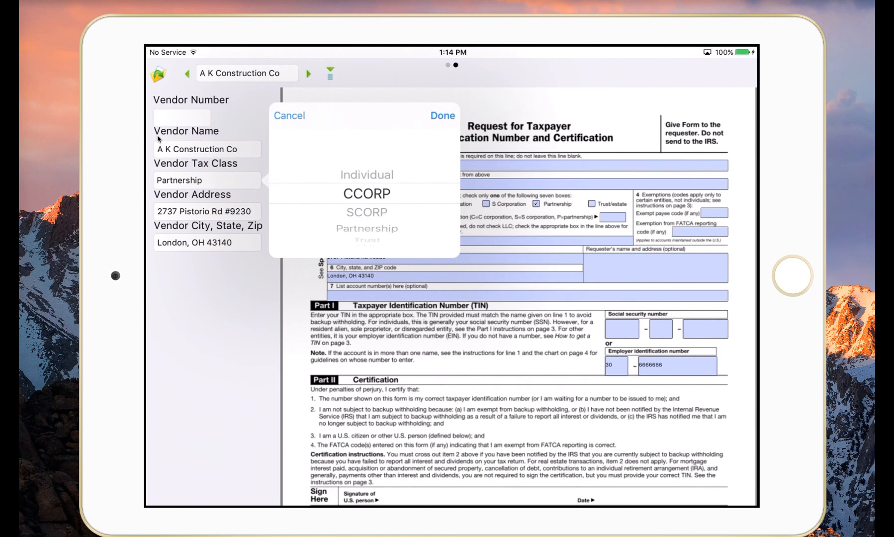
pyautogui.click(442, 116)
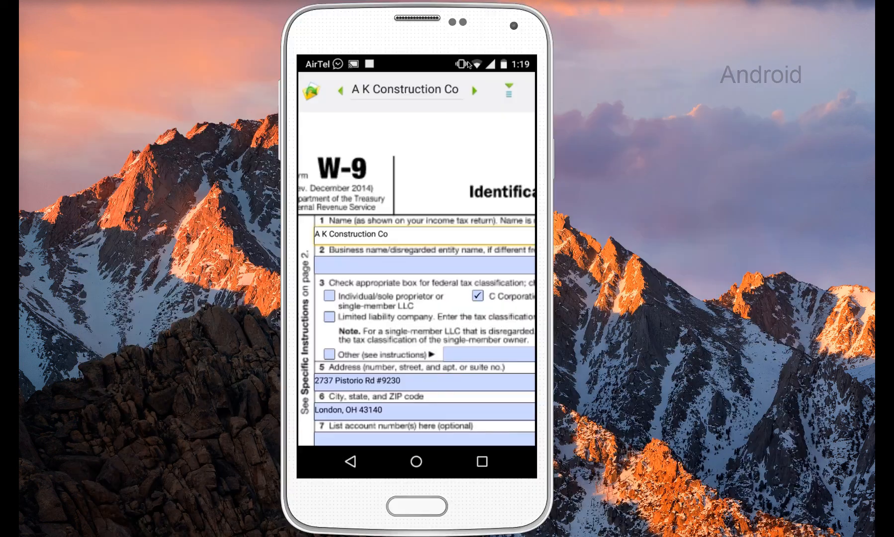
pyautogui.click(474, 90)
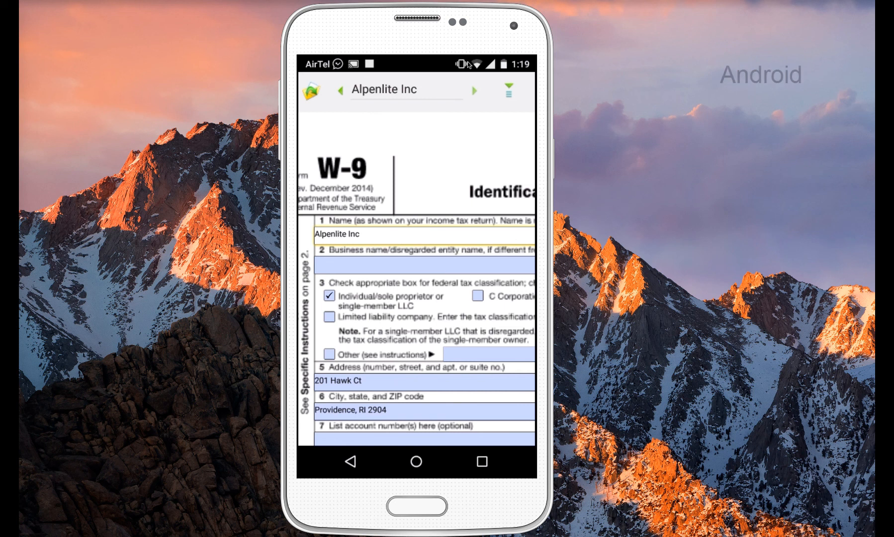
pyautogui.click(474, 90)
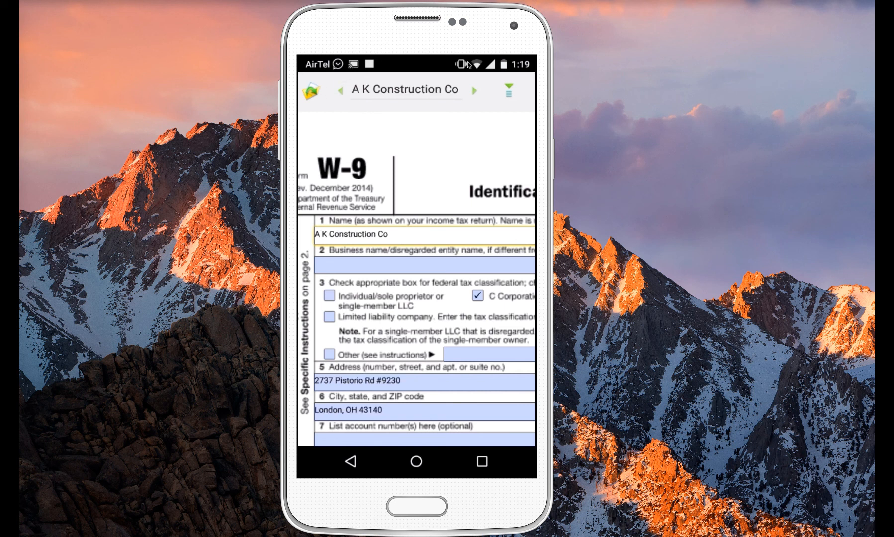